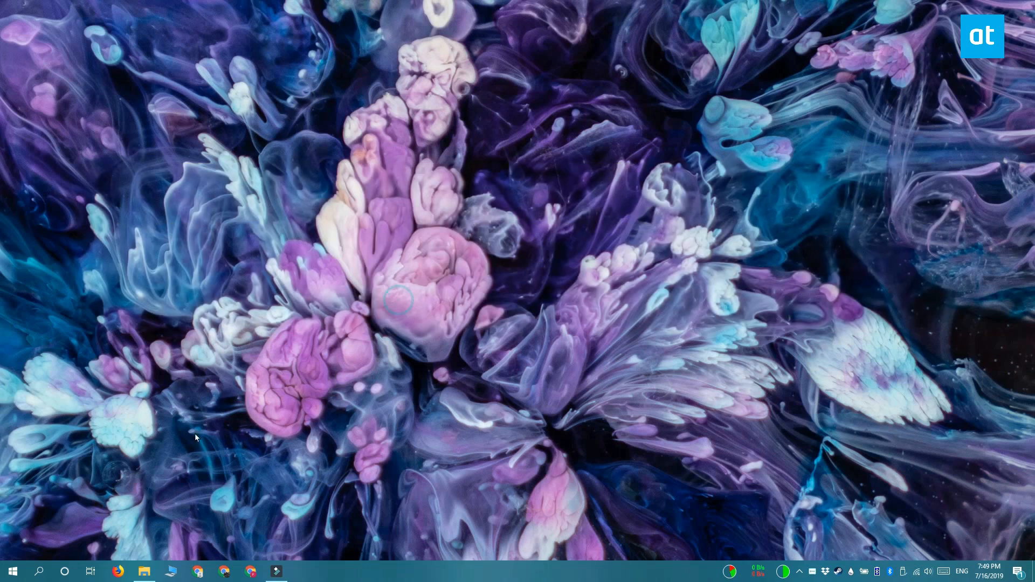
Open Windows Settings from the Start menu and go to Personalization.
{"action": "left_click", "coordinate": [13, 571]}
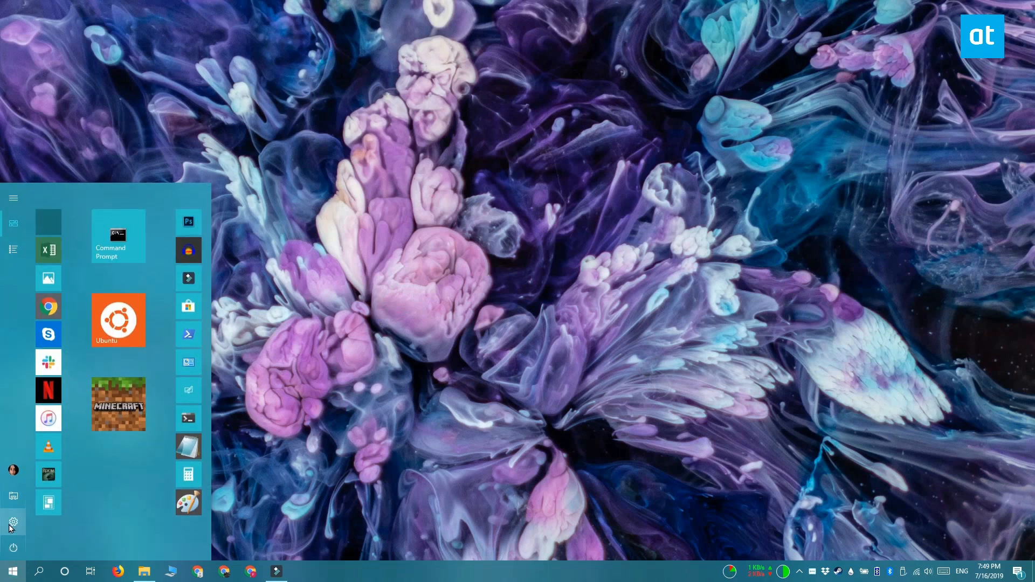
{"action": "left_click", "coordinate": [13, 523]}
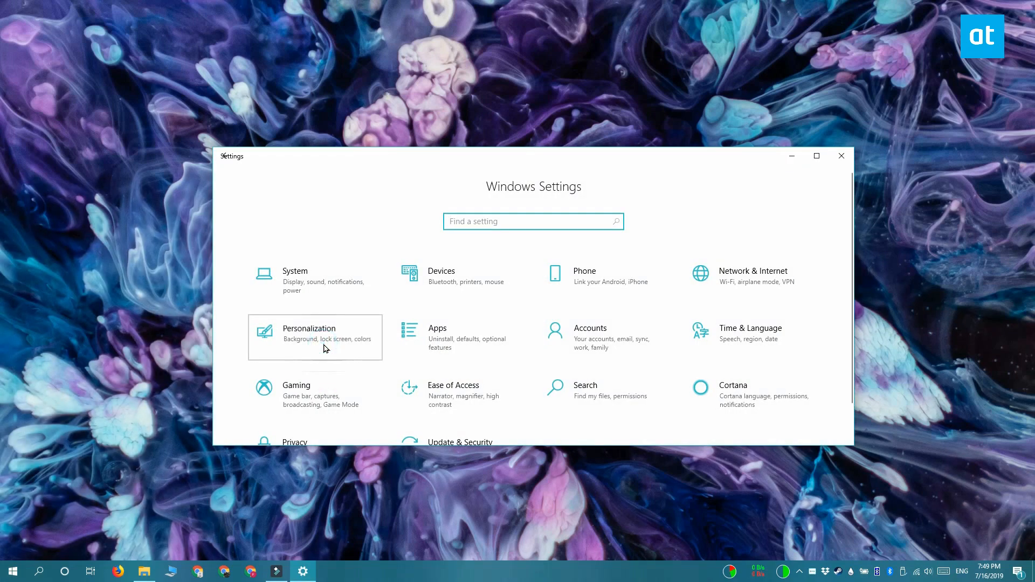
{"action": "left_click", "coordinate": [309, 336]}
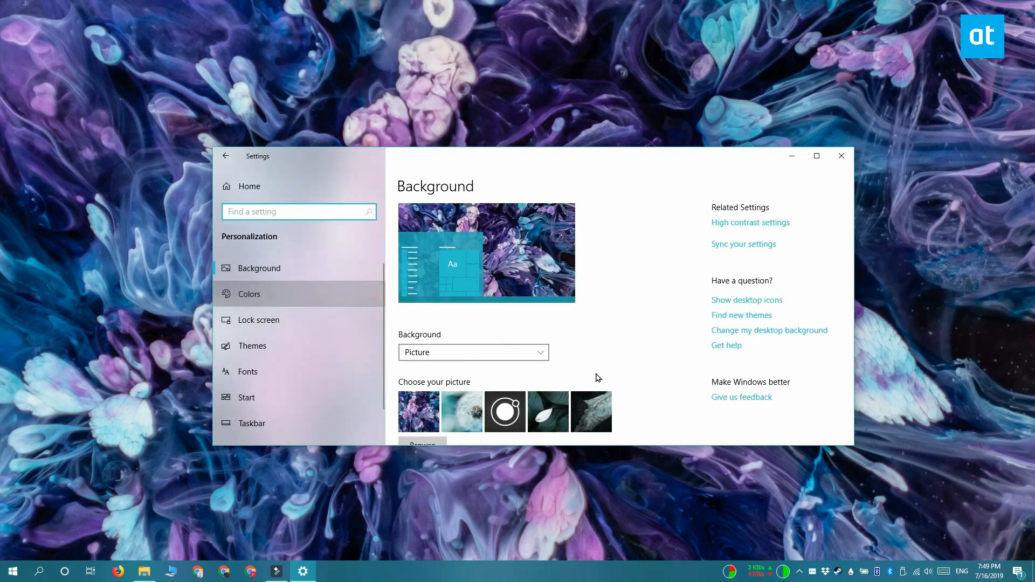
Switch to the Colors page to show the accent color palette.
{"action": "left_click", "coordinate": [249, 293]}
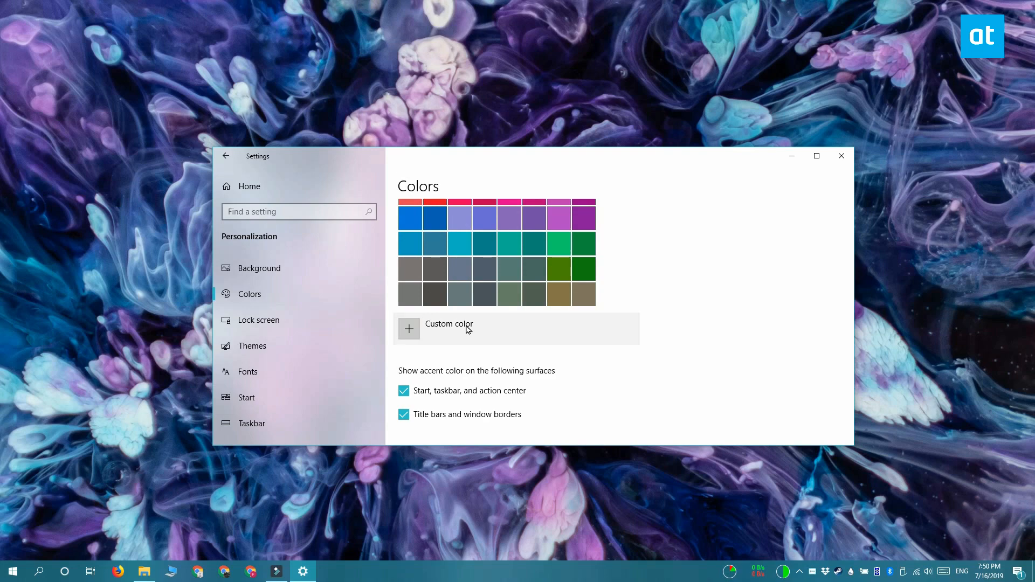
Reveal the turquoise accent color's hex value #29C2CC in the custom color picker, then close it.
{"action": "left_click", "coordinate": [408, 328]}
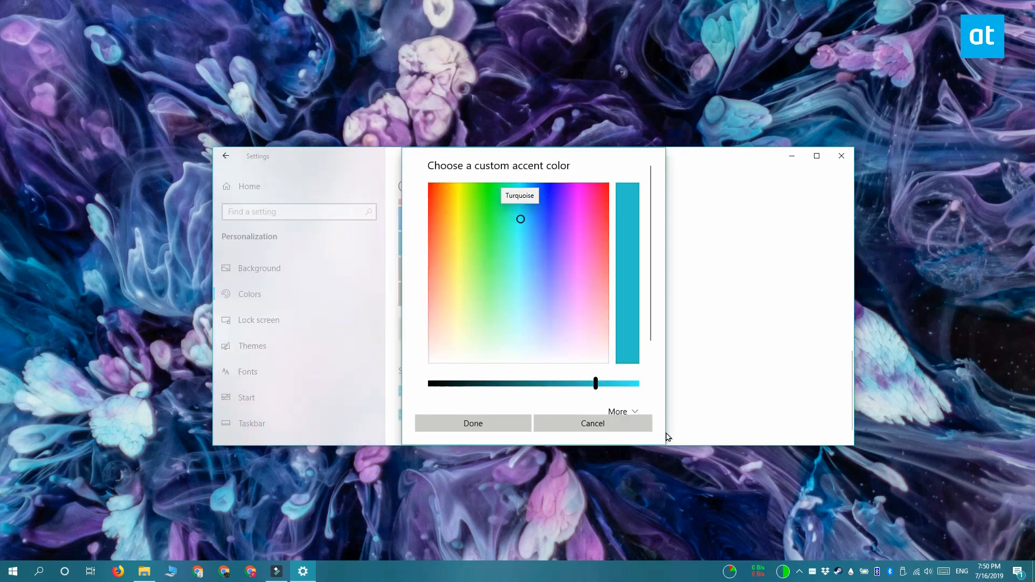
{"action": "left_click", "coordinate": [617, 412]}
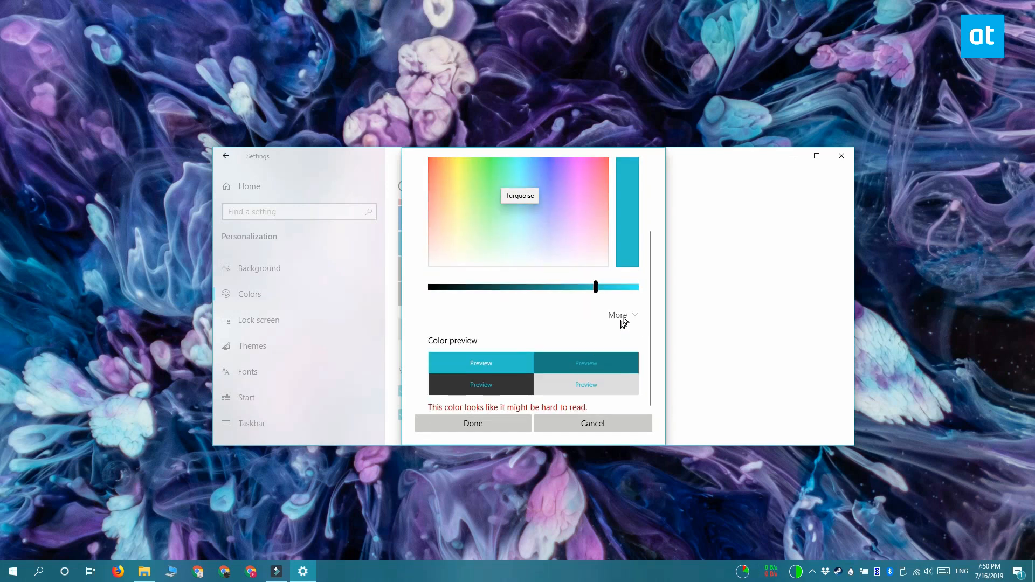
{"action": "left_click", "coordinate": [627, 311]}
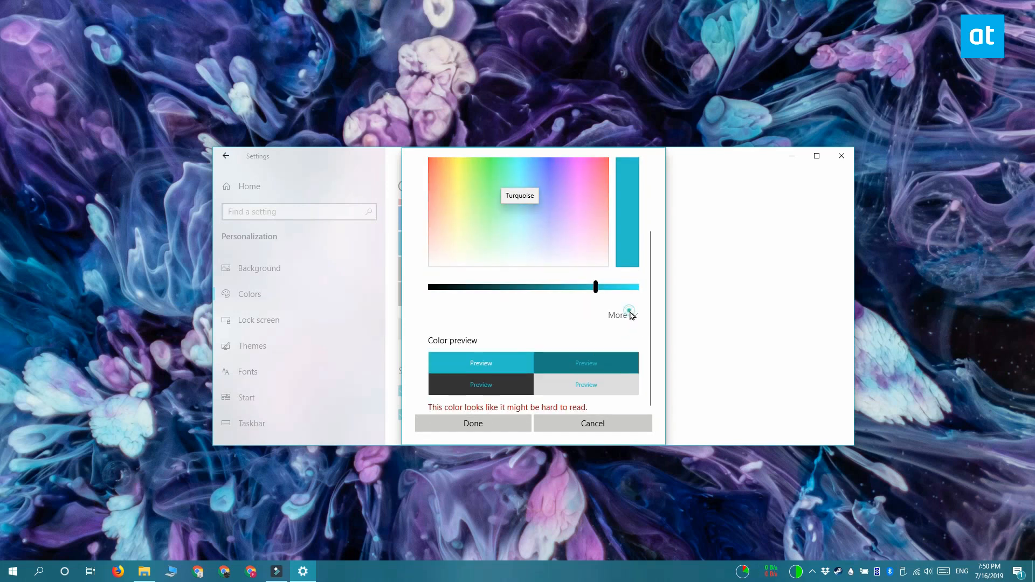
{"action": "left_click", "coordinate": [617, 315]}
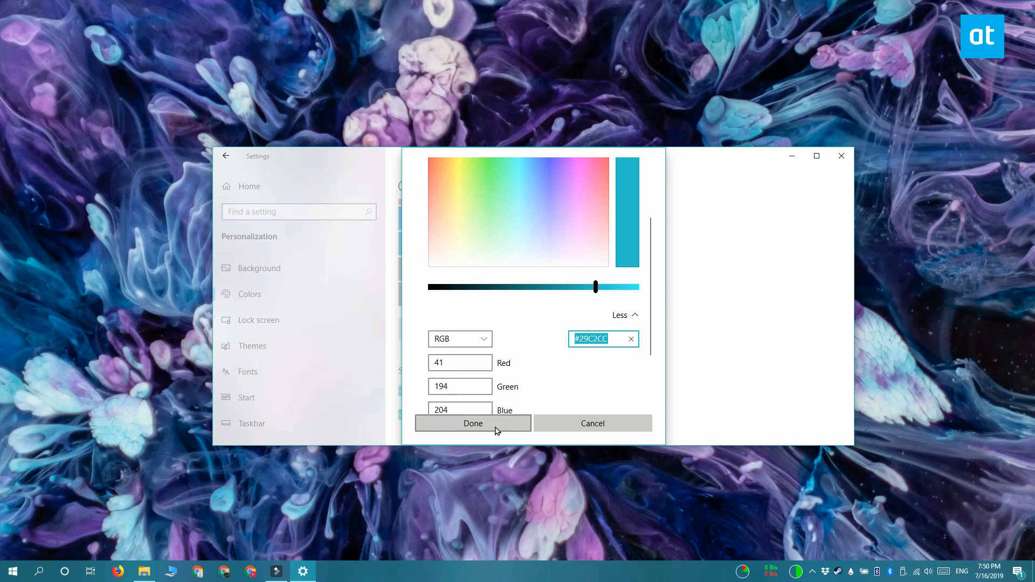
{"action": "left_click", "coordinate": [473, 423]}
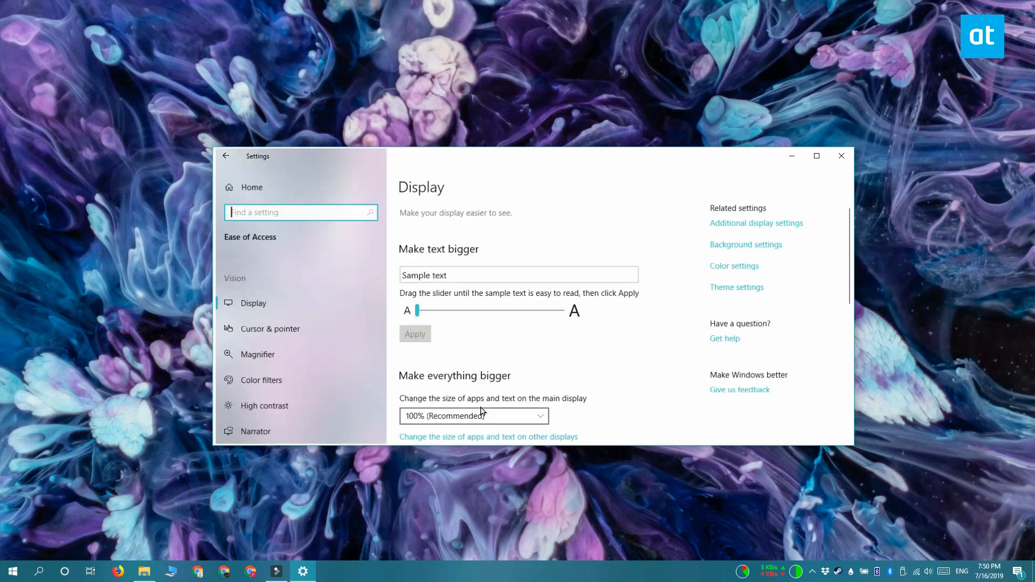
Open the Cursor & pointer page under Ease of Access.
{"action": "left_click", "coordinate": [269, 328]}
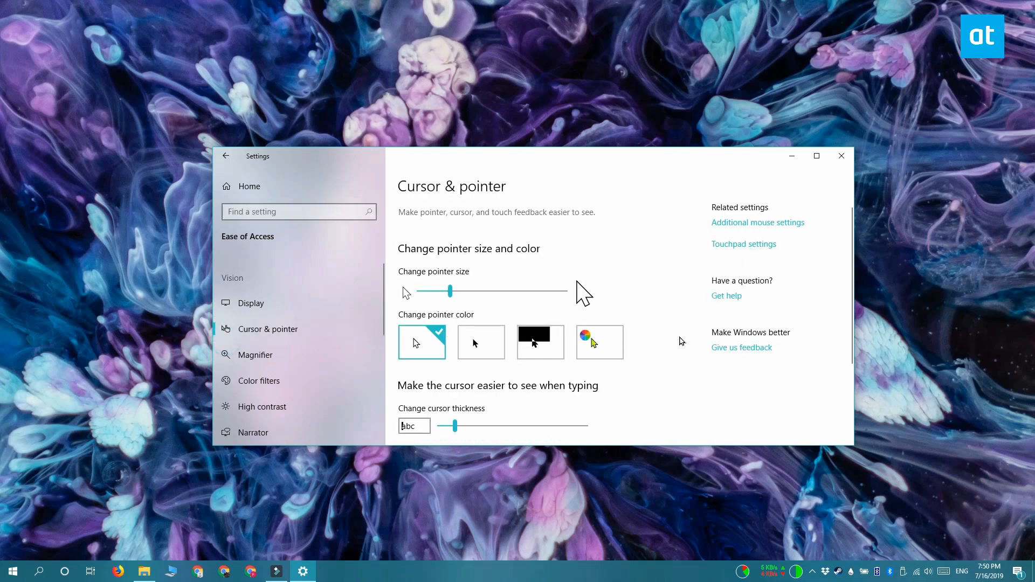
{"action": "mouse_move", "coordinate": [700, 359]}
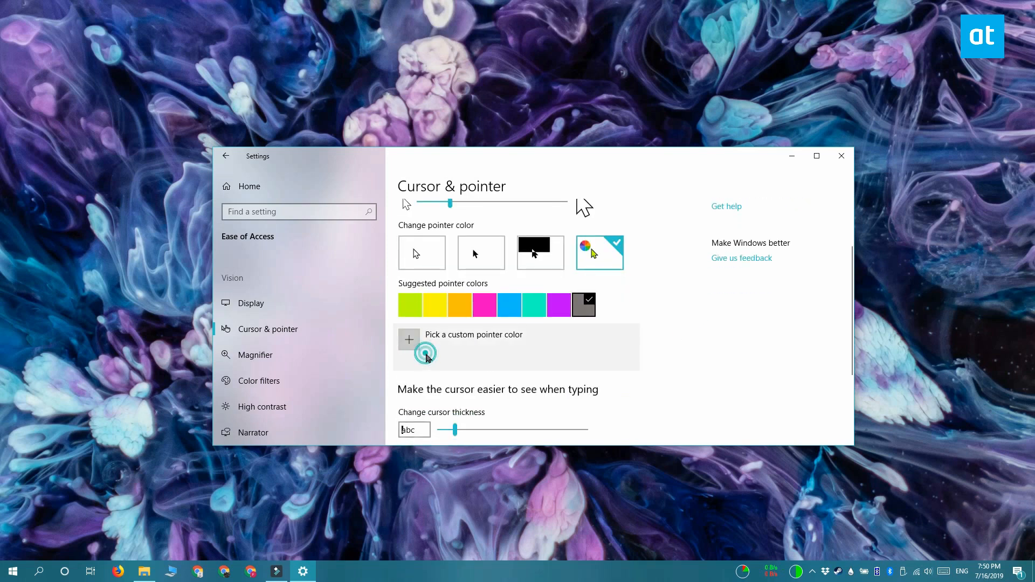
Set a custom pointer color with hex 29C2CC and apply it.
{"action": "left_click", "coordinate": [409, 339]}
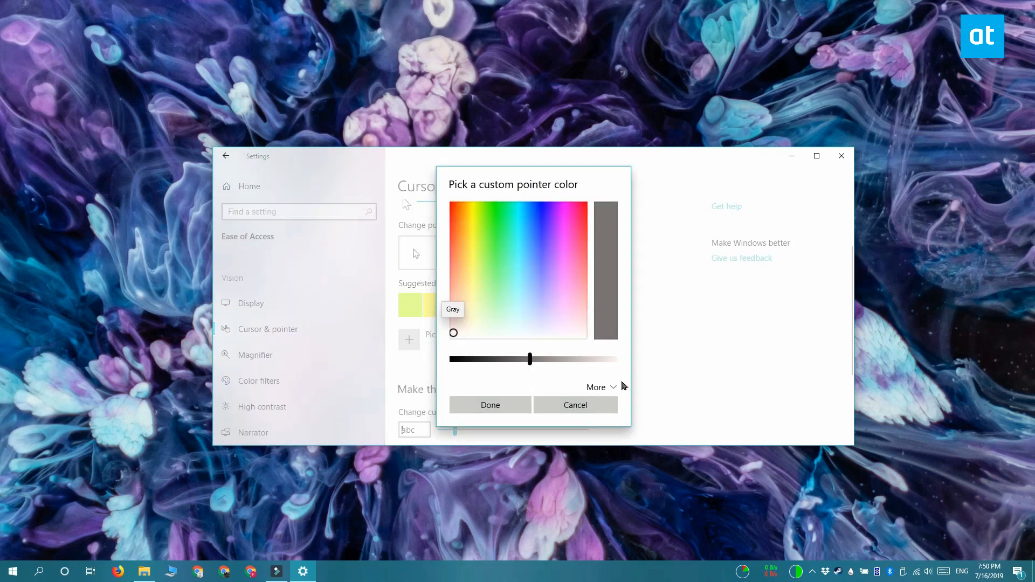
{"action": "mouse_move", "coordinate": [617, 388]}
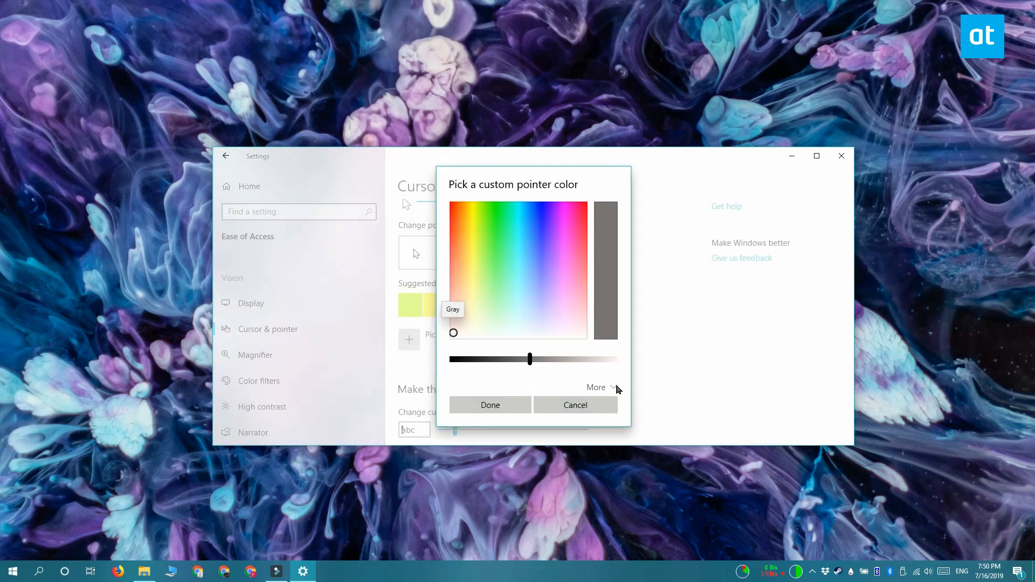
{"action": "left_click", "coordinate": [596, 387]}
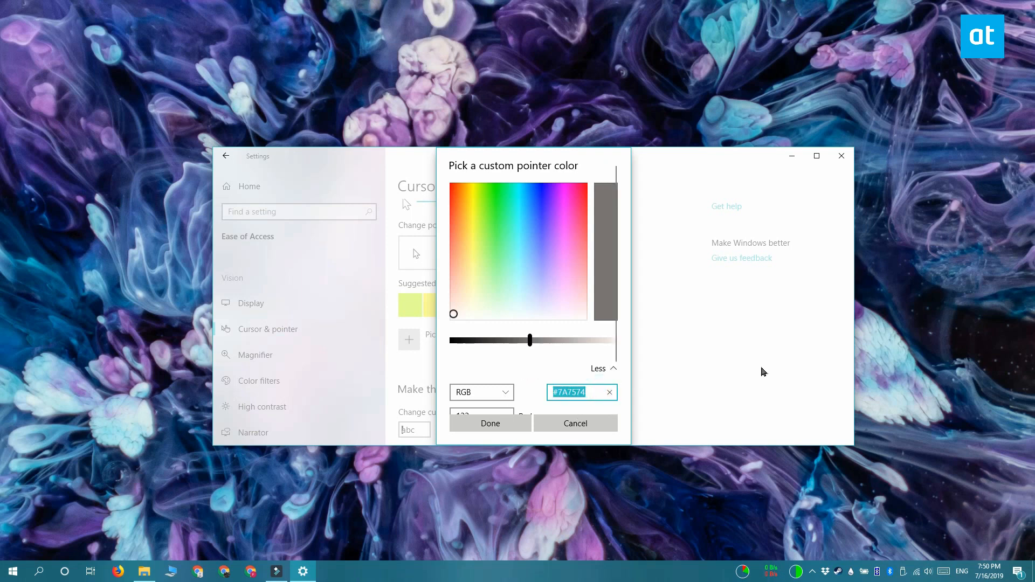
{"action": "mouse_move", "coordinate": [699, 373]}
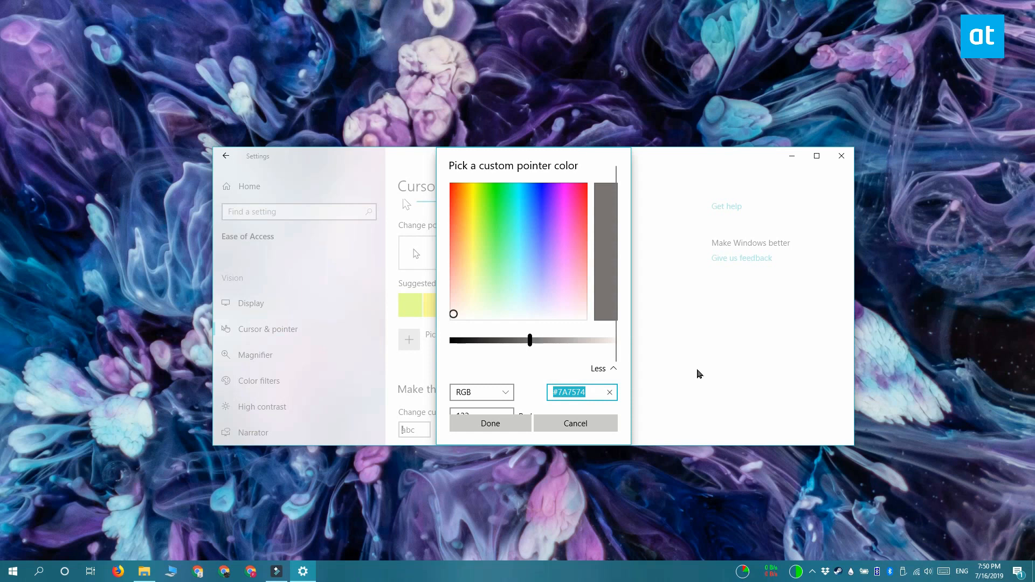
{"action": "left_click", "coordinate": [519, 209]}
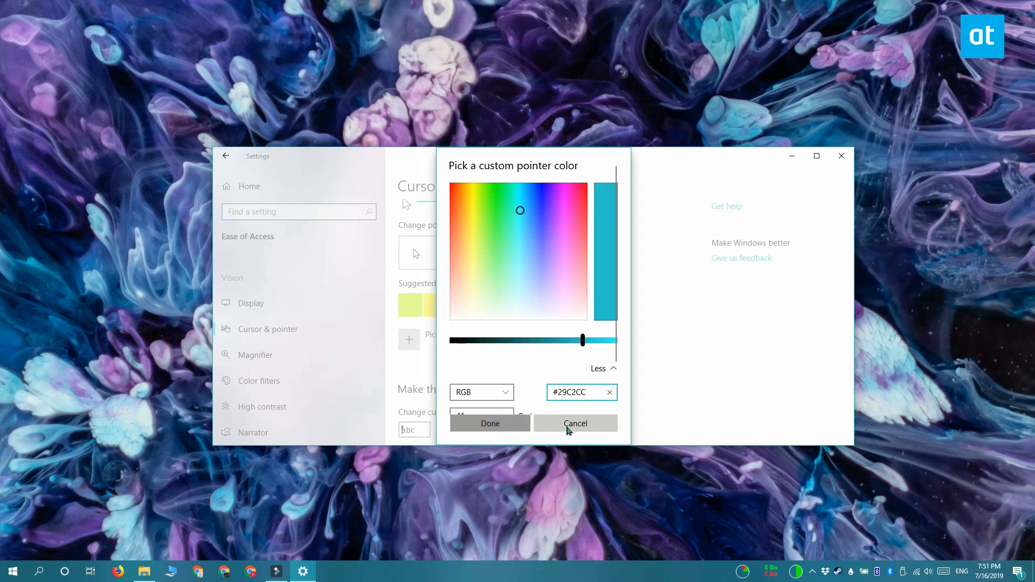
{"action": "left_click", "coordinate": [575, 423]}
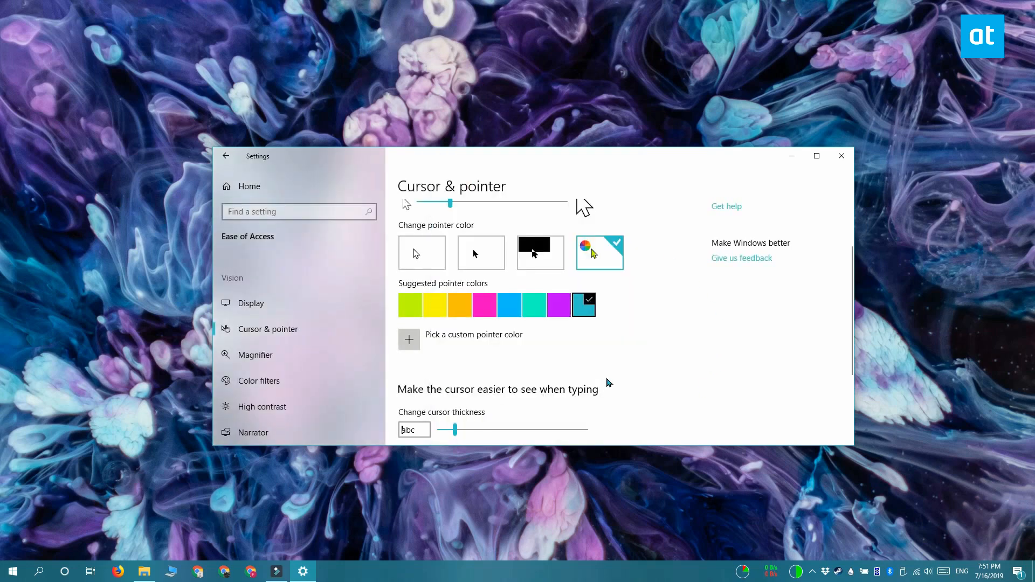